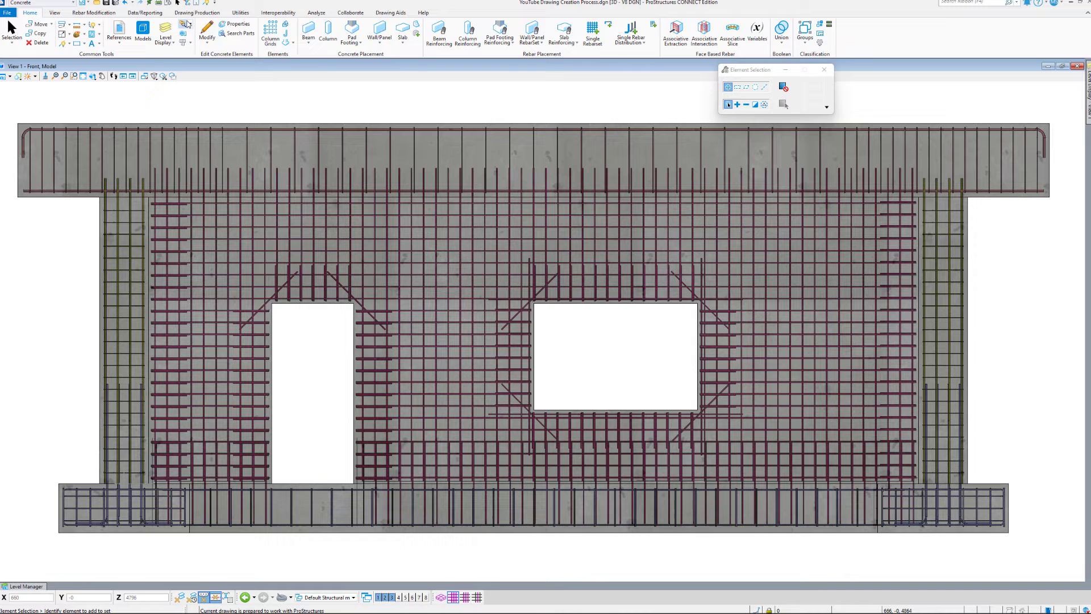
- Switch to the Drawing Production tools to reach Section Callout
click(198, 13)
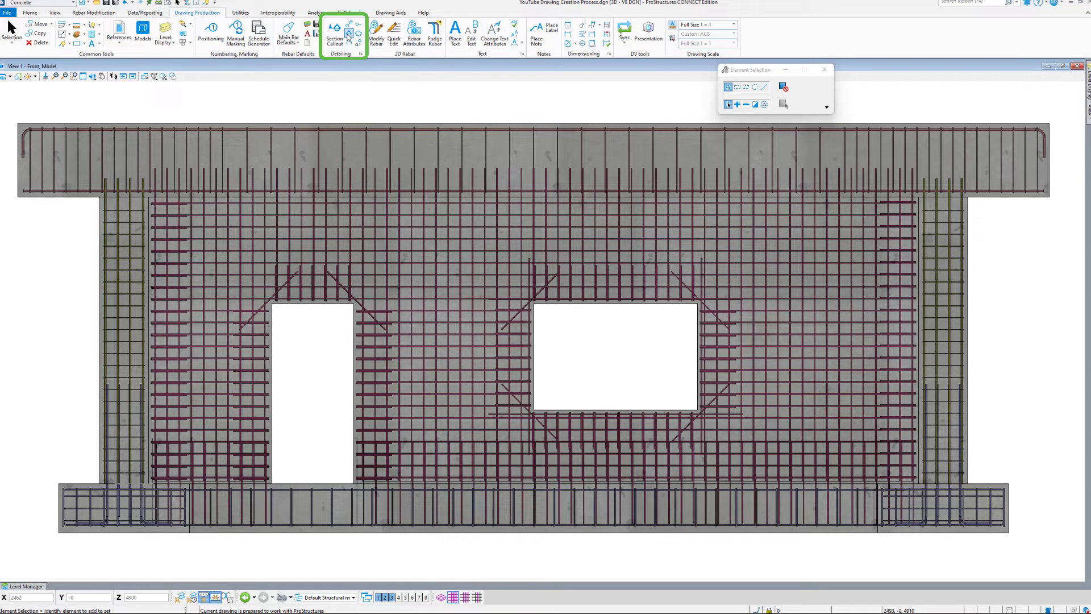
mouse_move(350, 43)
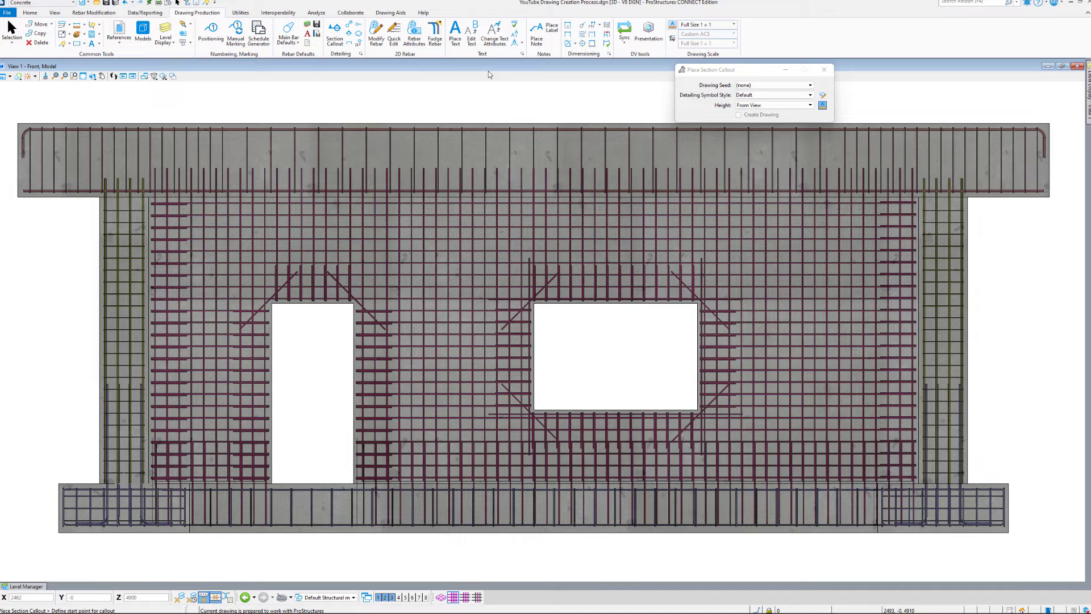
- Draw a section cut across the wall top using the Concrete_Section_Metric seed
click(808, 84)
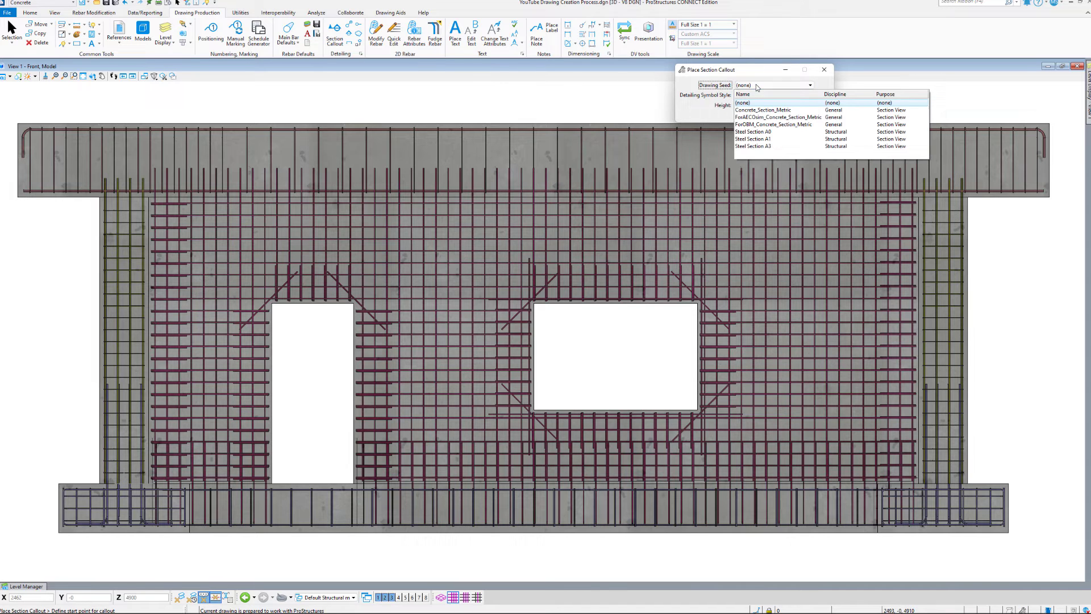
click(763, 109)
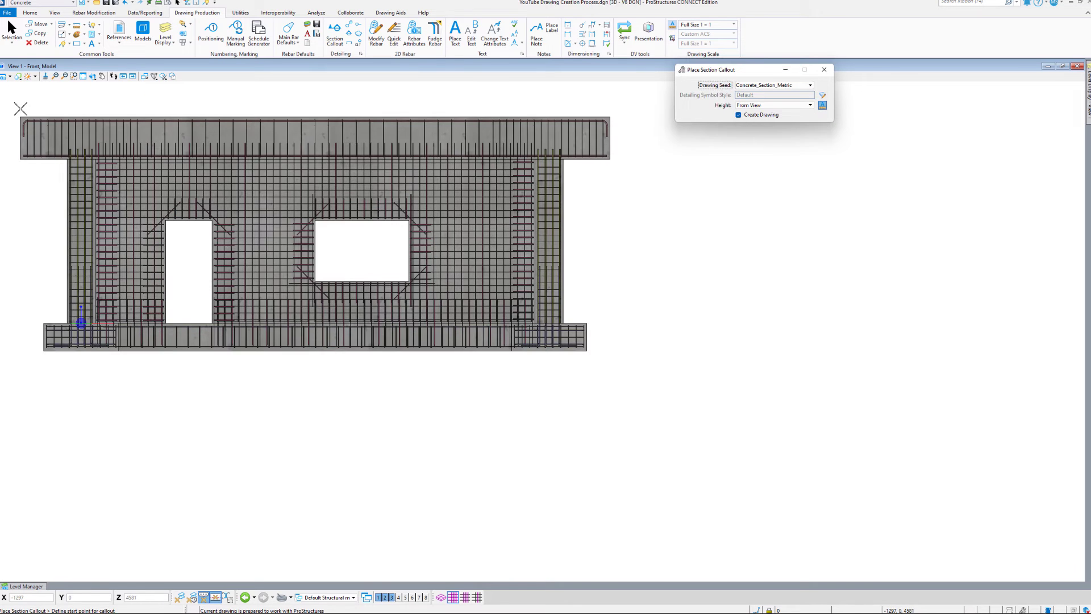
click(135, 152)
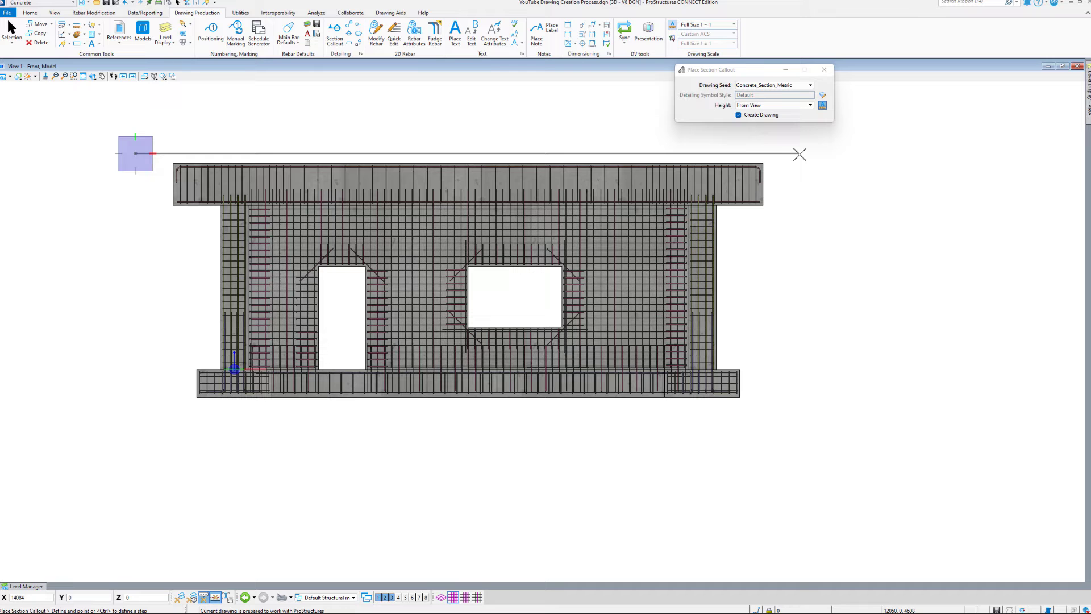
click(800, 153)
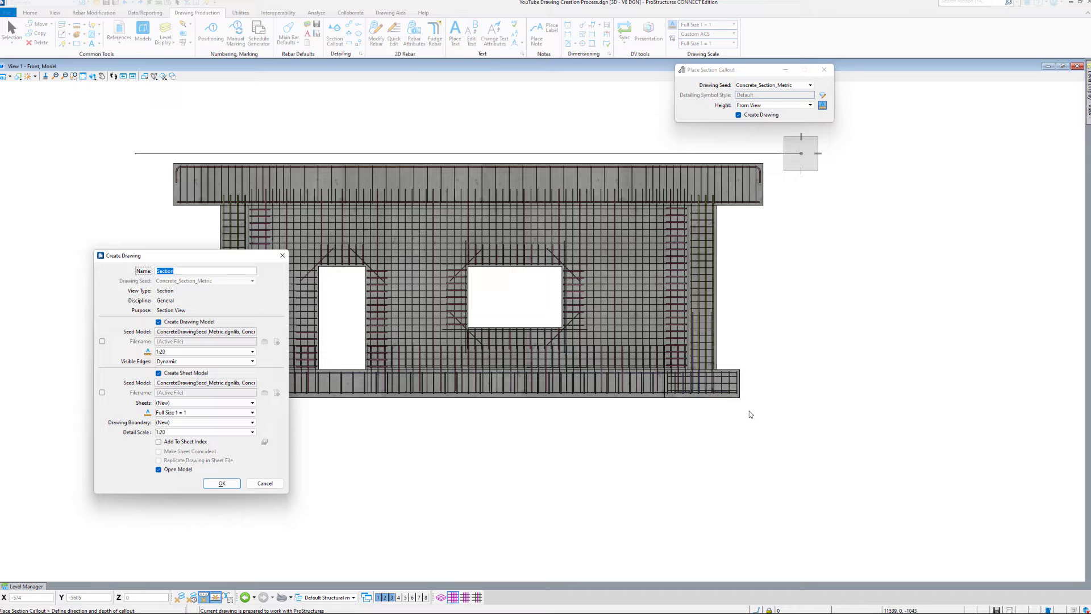
- Name the drawing GENERAL TOP VIEW, skip the sheet model, and confirm
text(GENERAL TOP)
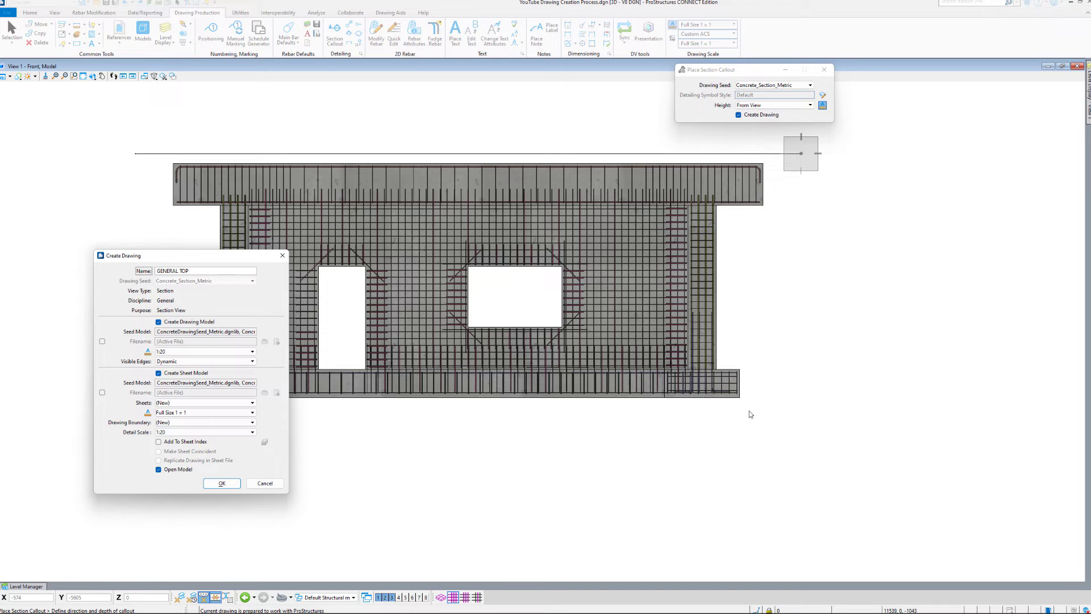
text(VIEW)
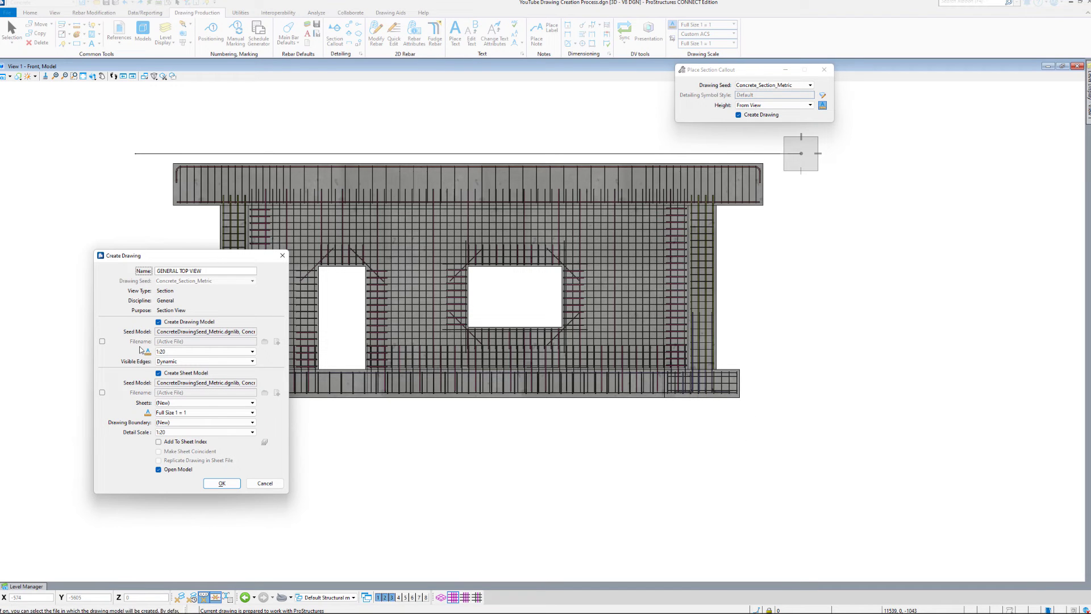
mouse_move(233, 314)
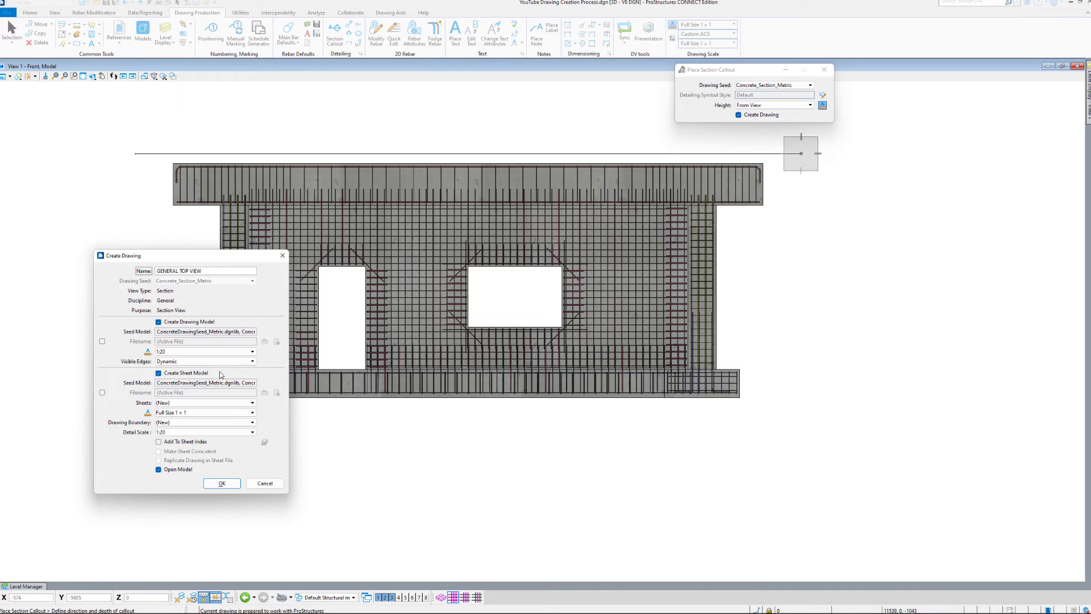
mouse_move(185, 378)
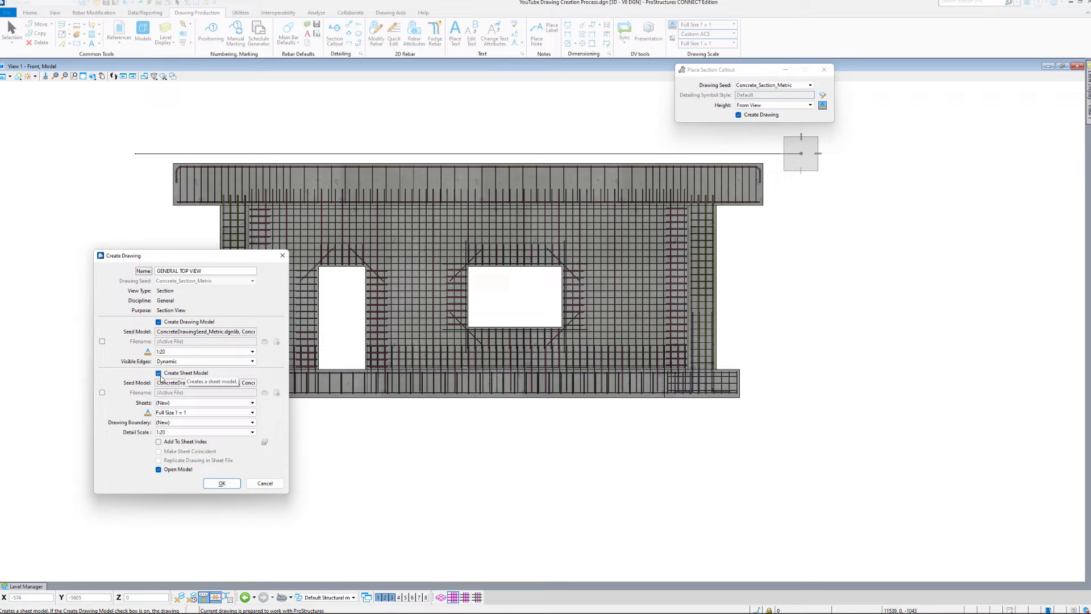
click(158, 373)
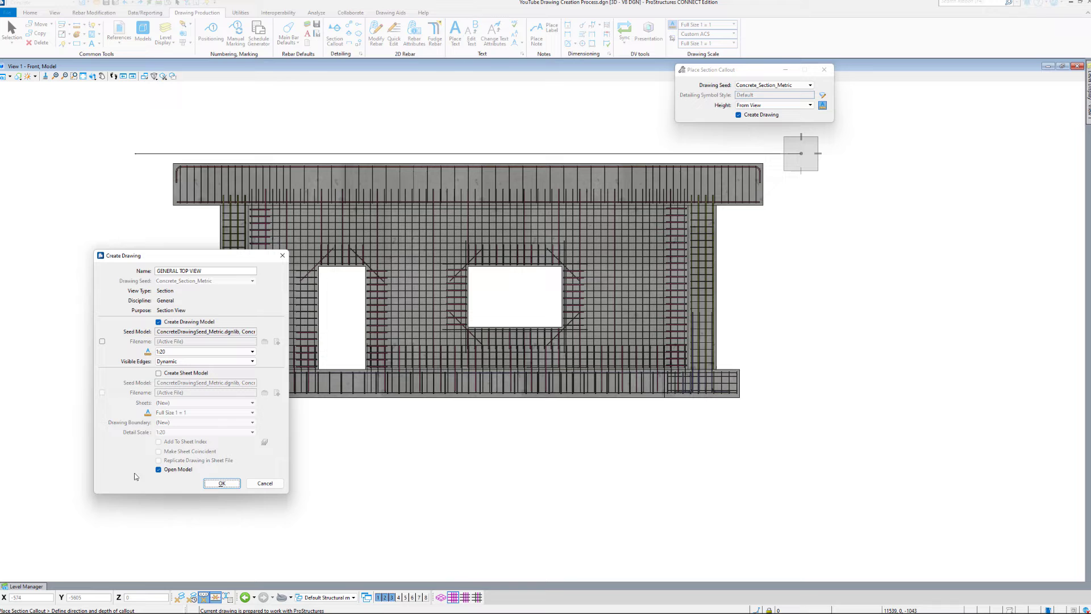
mouse_move(170, 471)
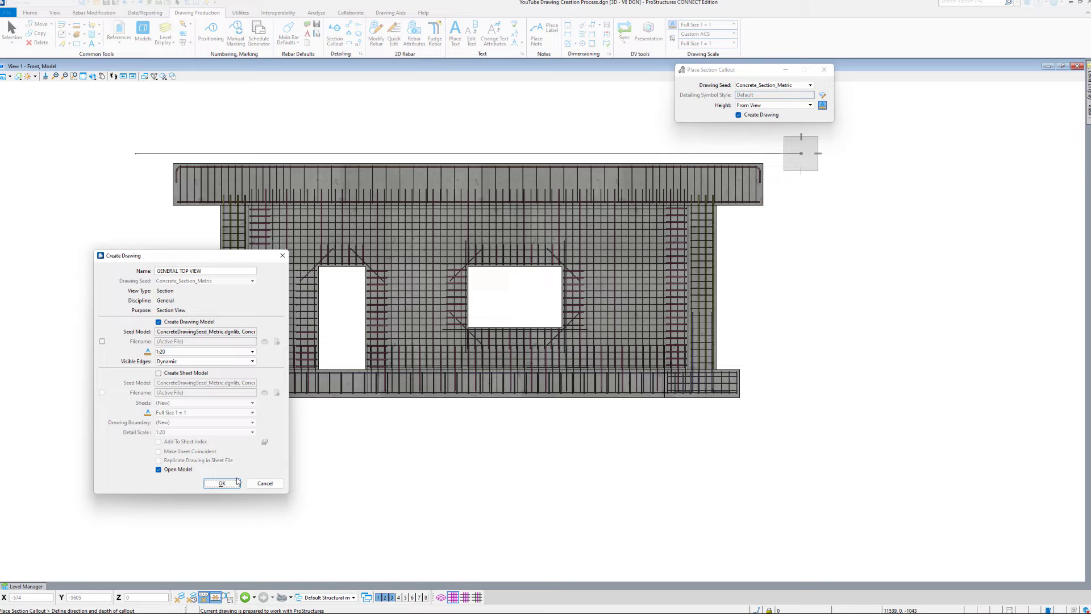
click(221, 483)
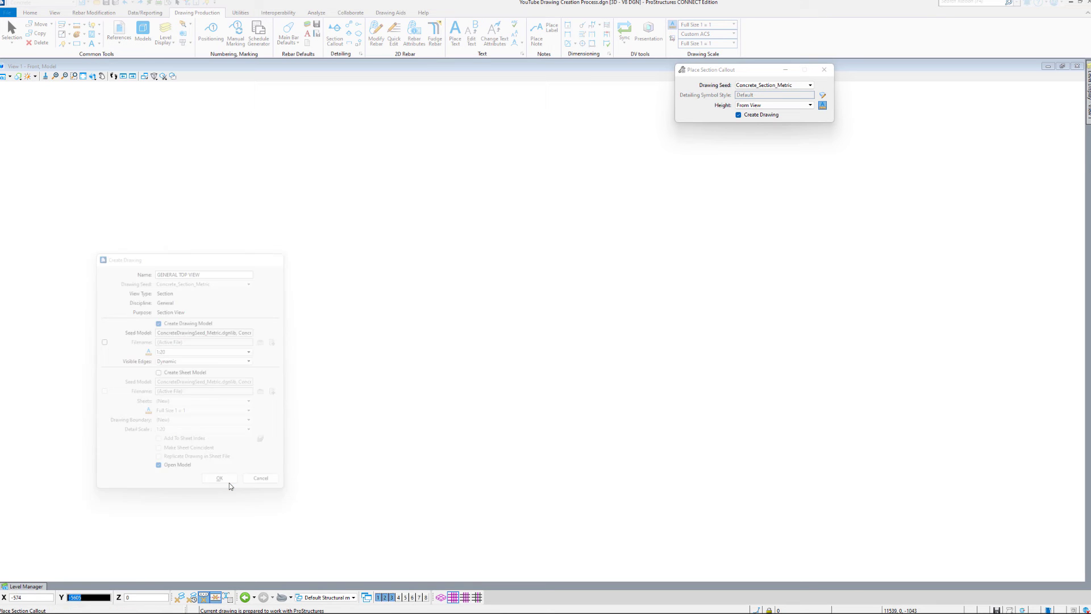
- Open the GENERAL TOP VIEW model showing the wall top's rebar plan
click(218, 478)
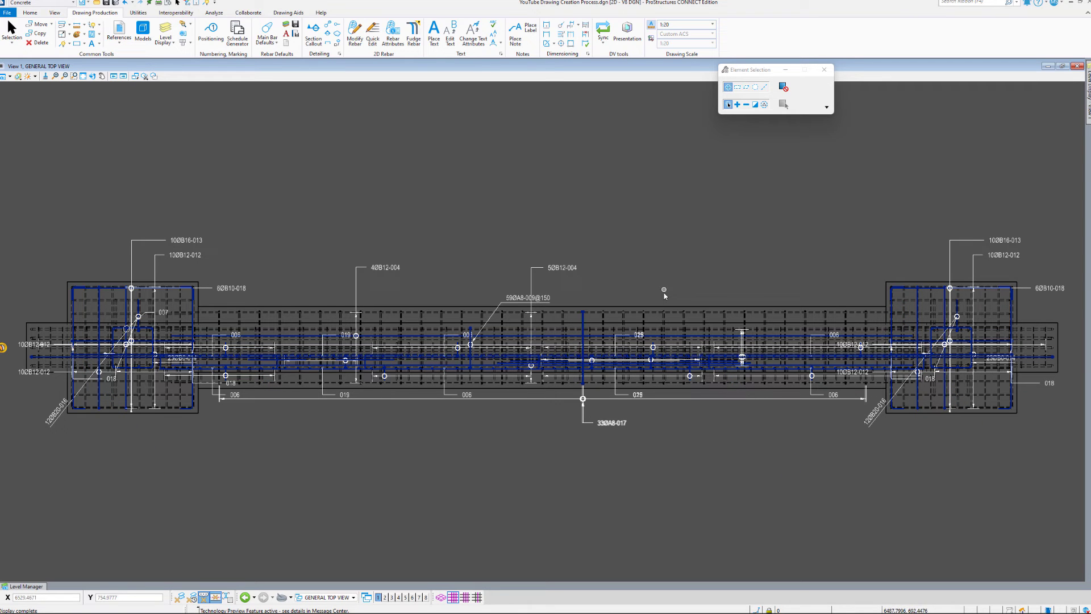
mouse_move(823, 233)
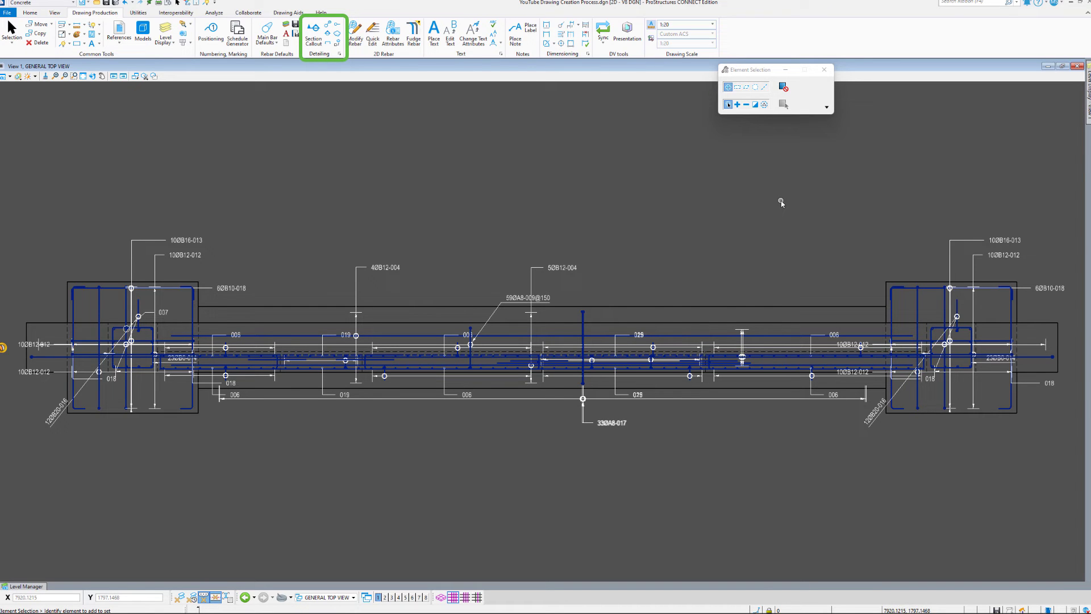
- Cut a lengthwise section through the plan and create the Elev elevation drawing
click(313, 31)
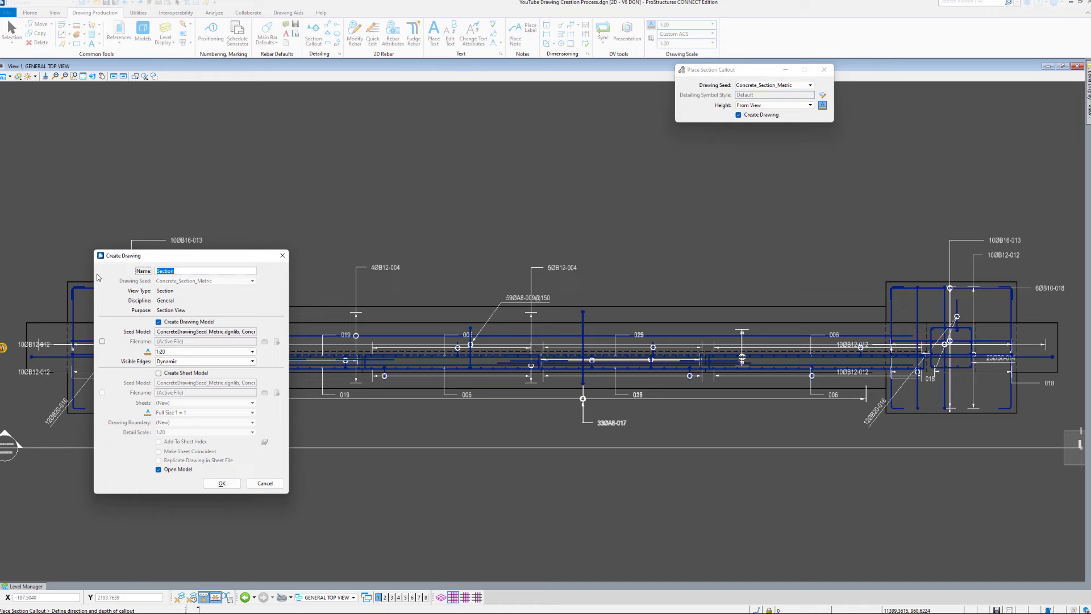
text(Elec)
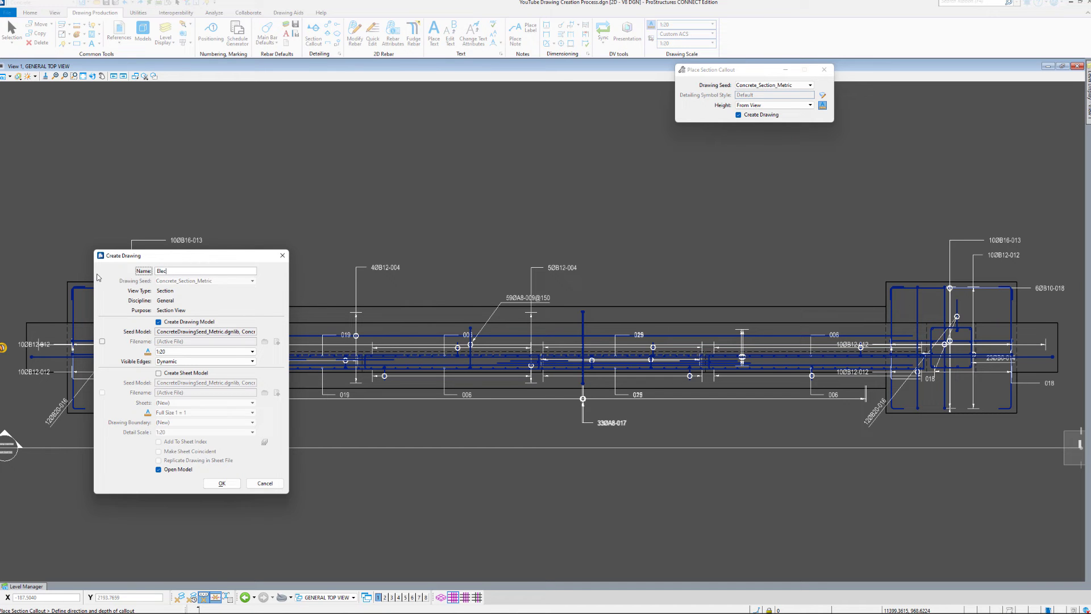
click(220, 480)
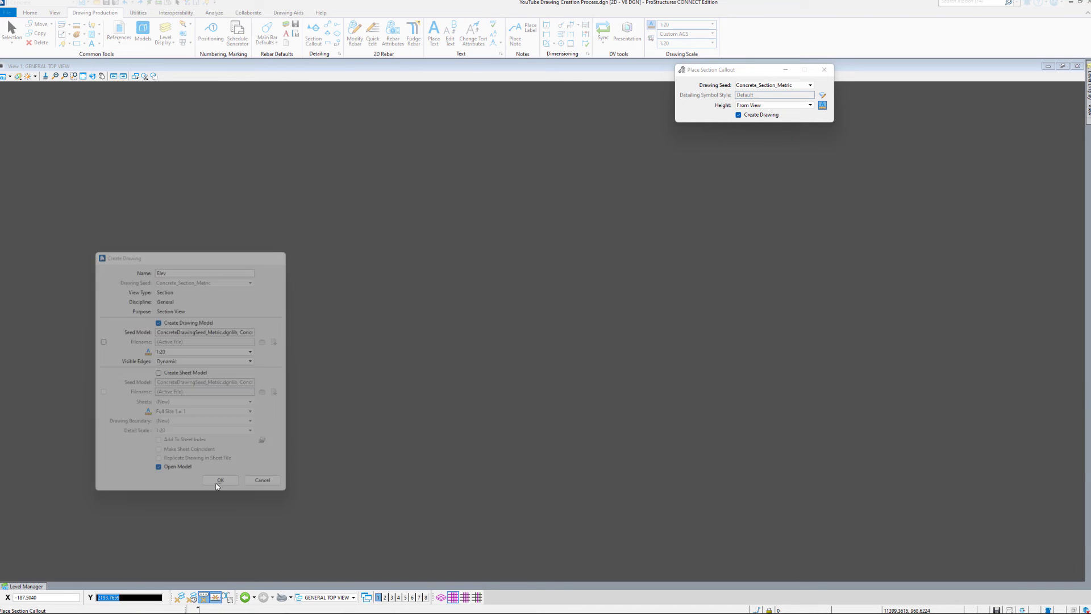
click(220, 481)
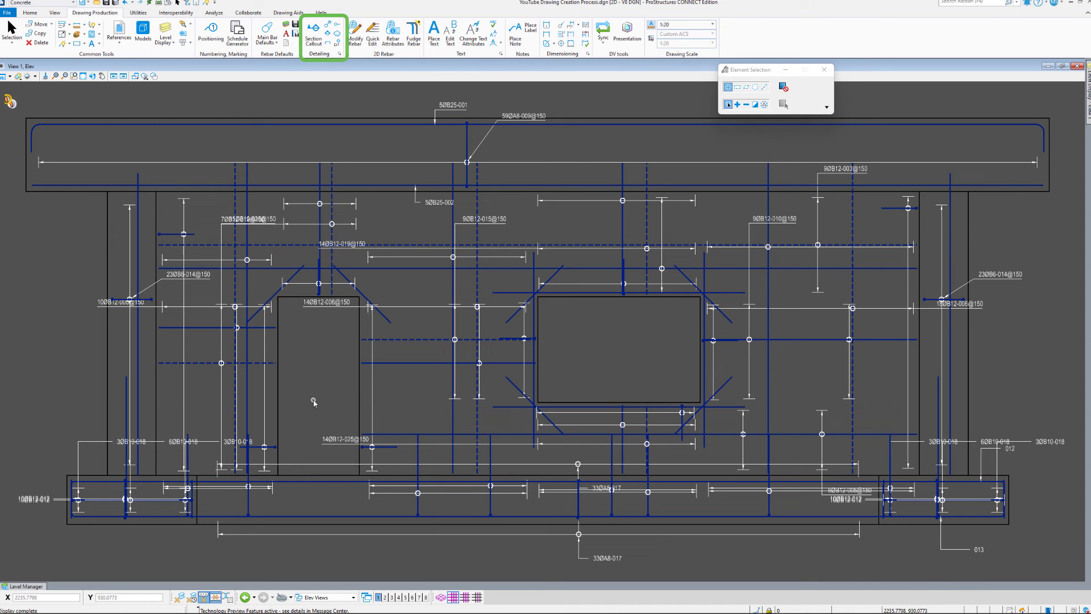
- Cut vertically through the elevation to create the Section A cross-section drawing
click(313, 29)
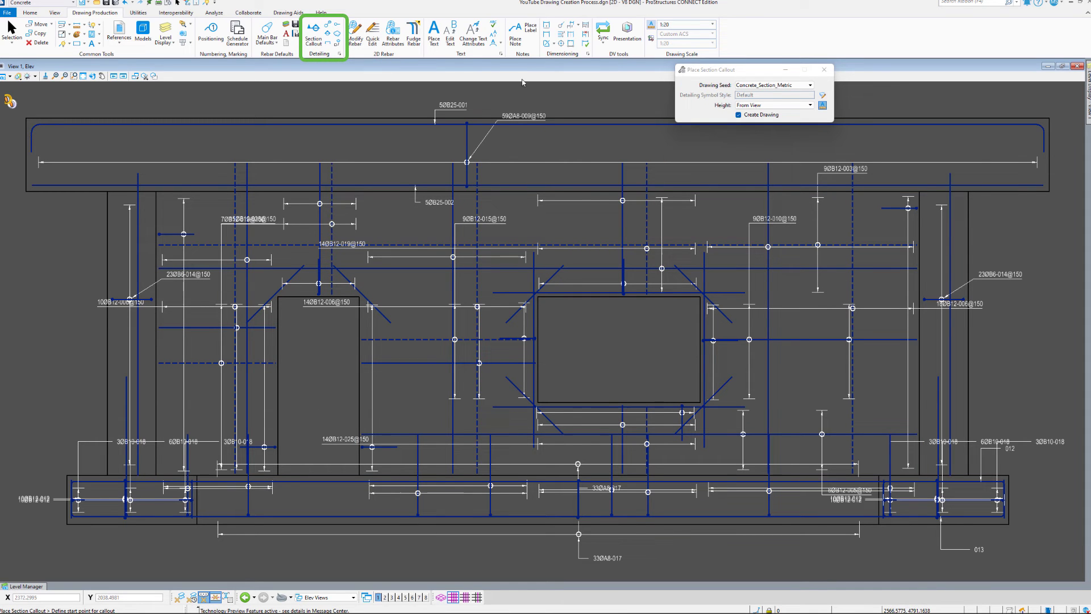
click(411, 95)
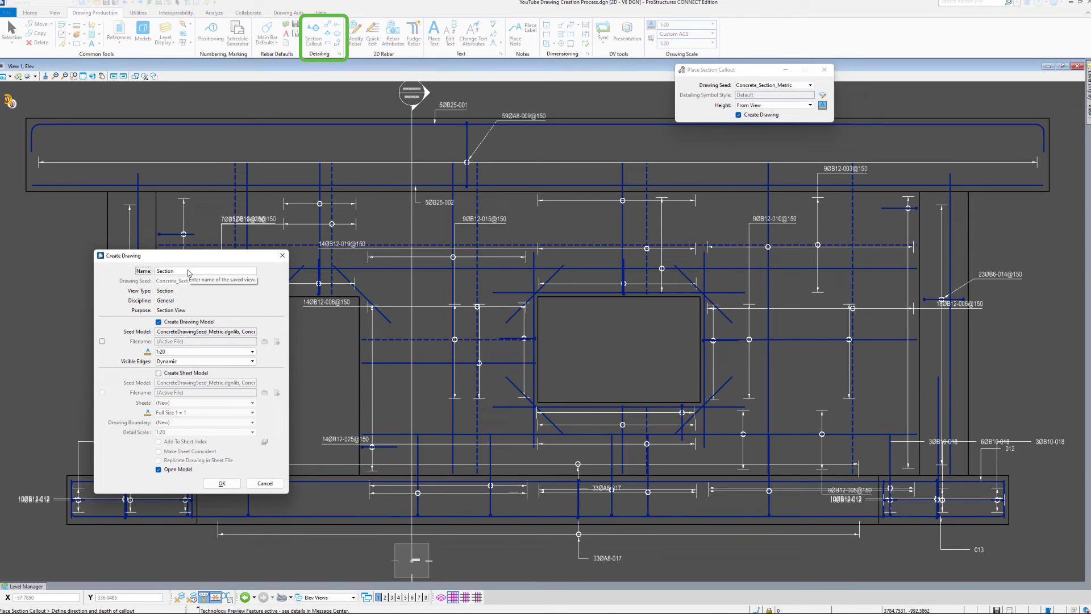
click(222, 483)
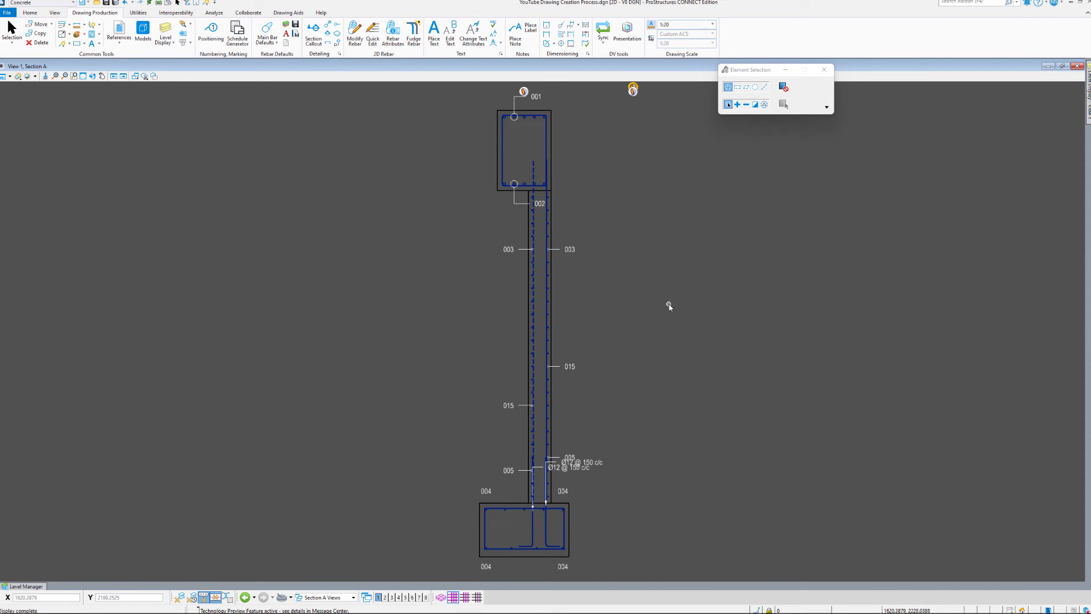
mouse_move(722, 415)
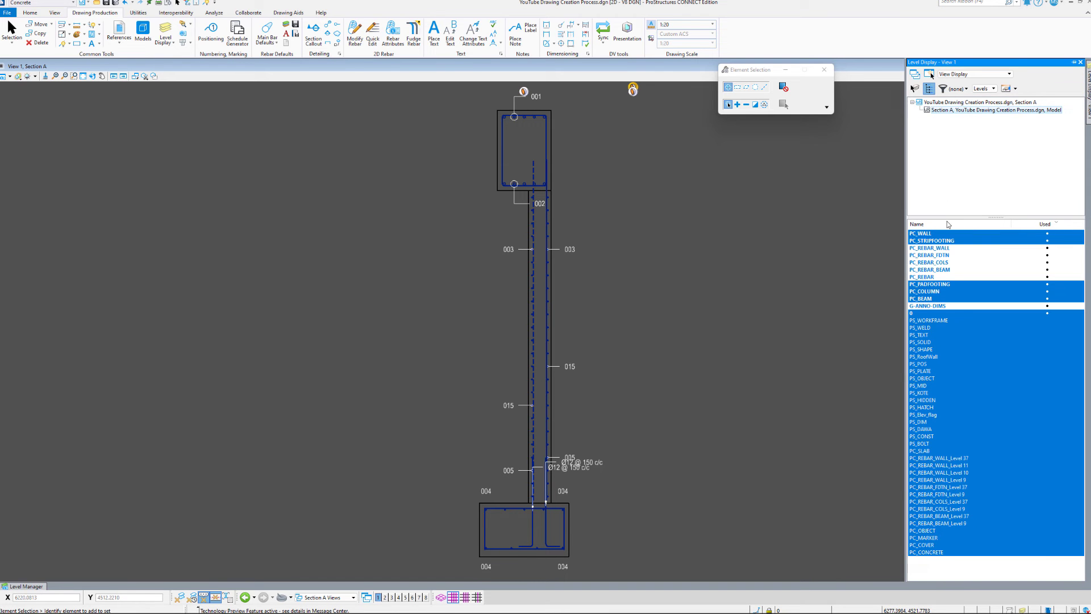
mouse_move(761, 216)
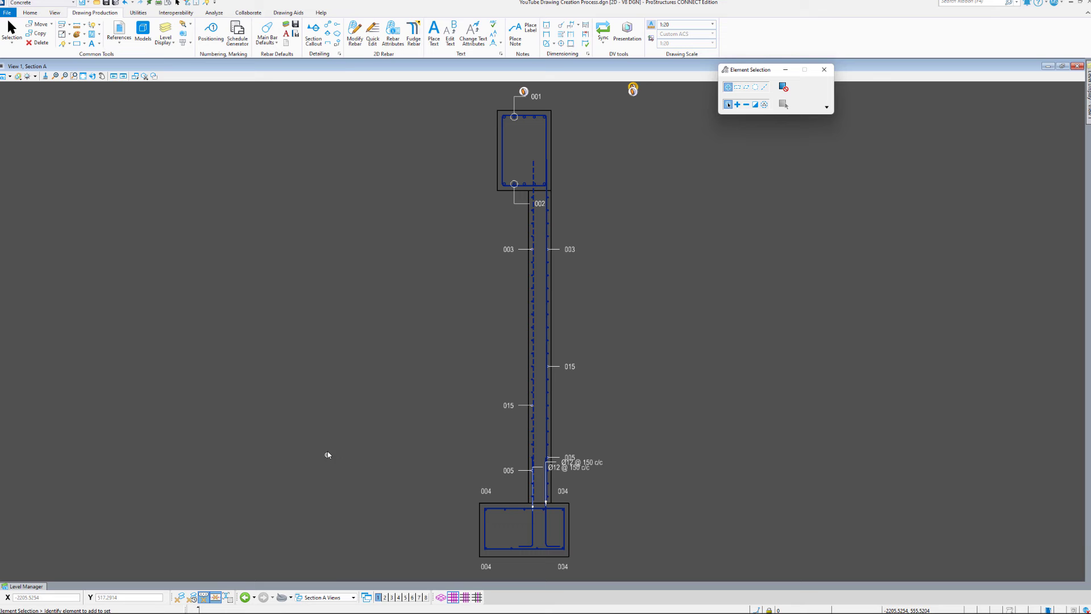
click(359, 597)
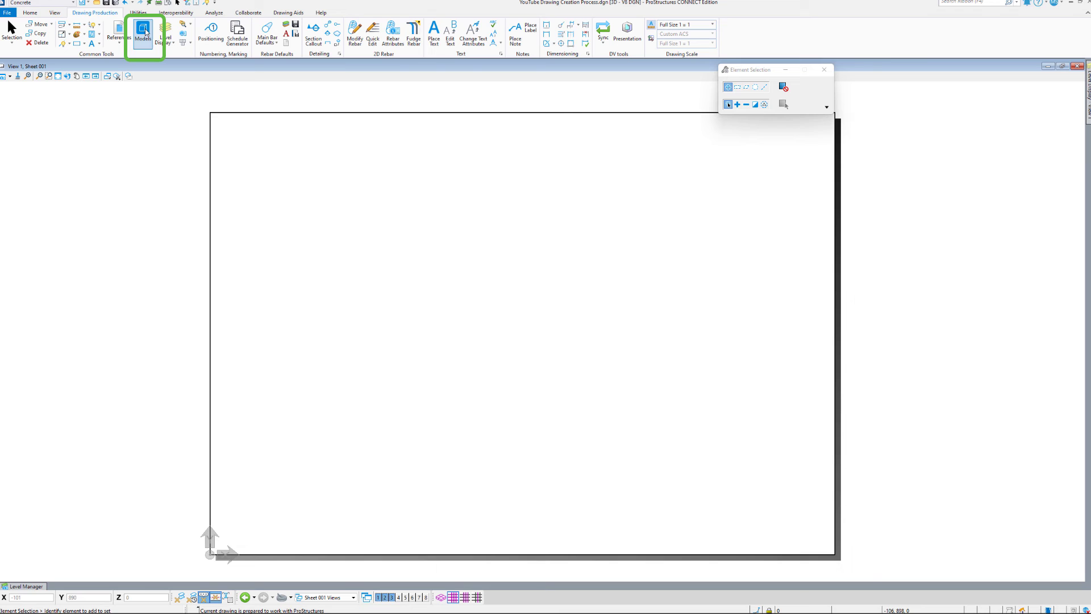
- Attach Elev to Sheet 001 with the Recommended method, placed on the left
click(144, 32)
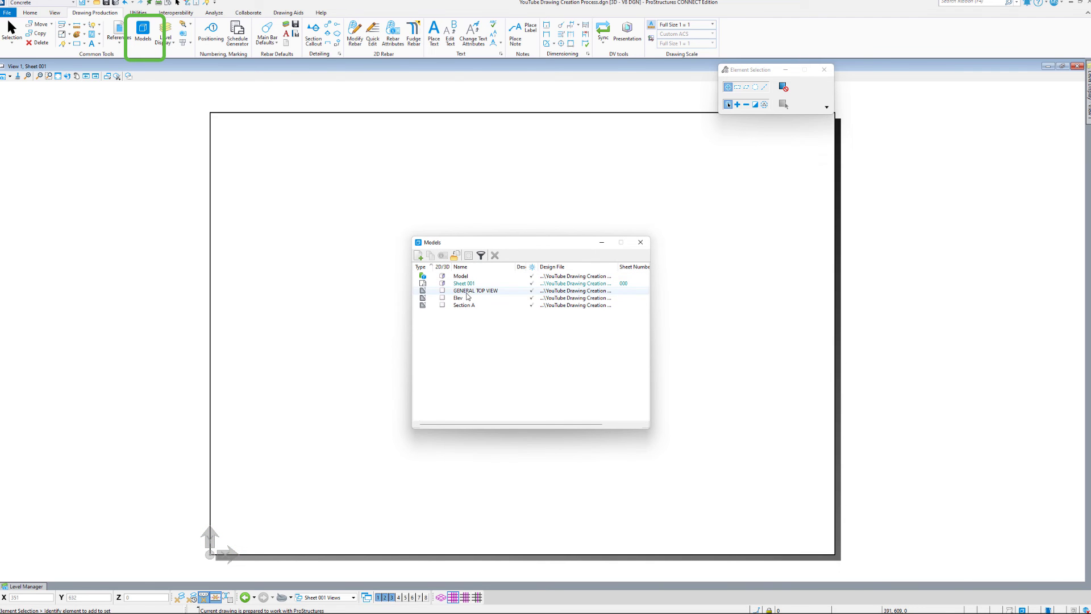
click(457, 297)
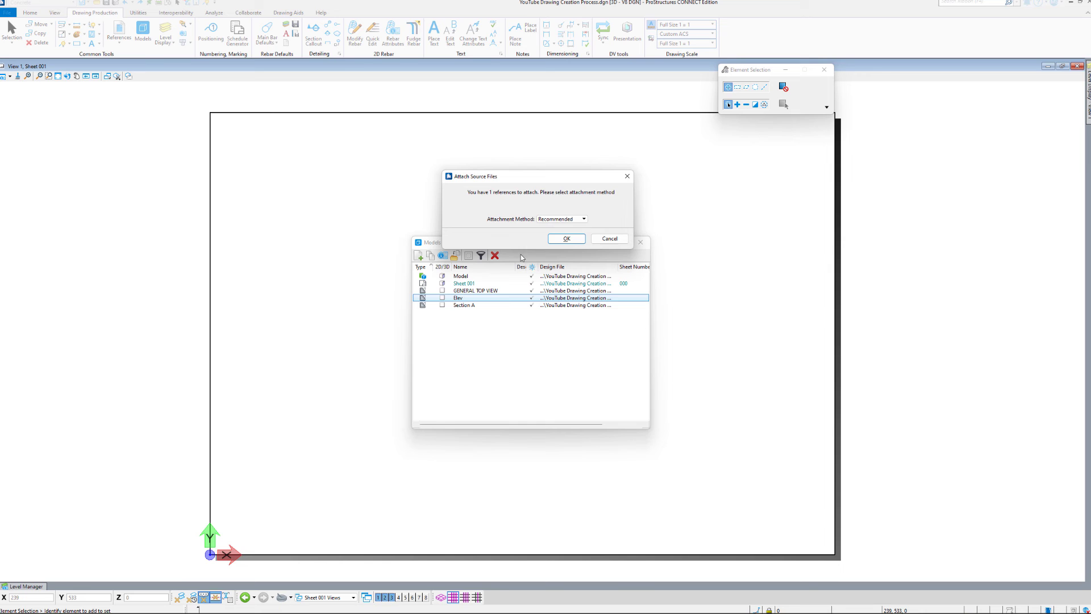
click(567, 239)
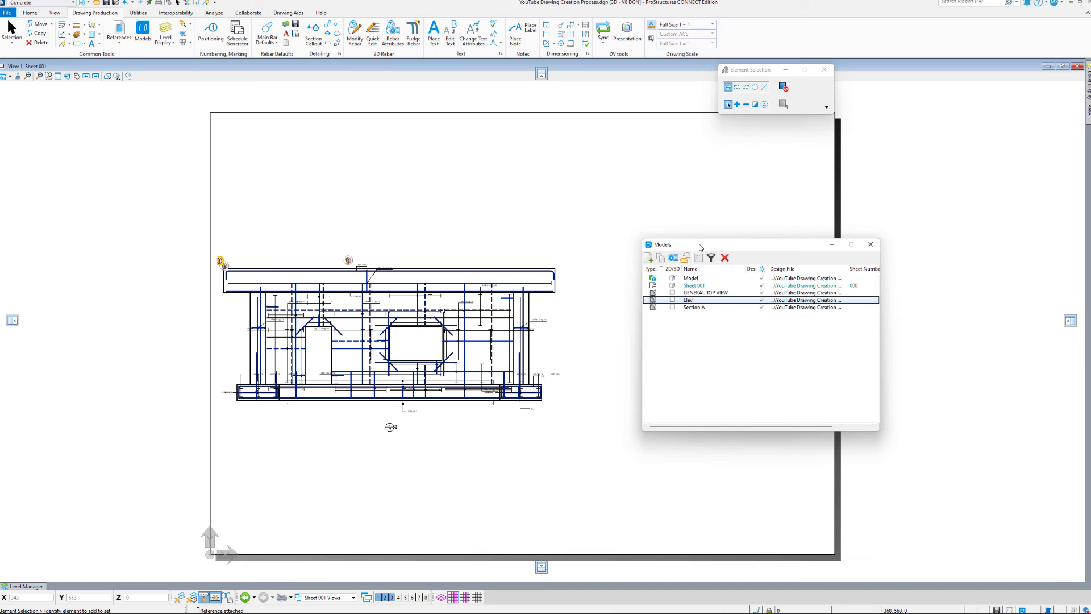
click(694, 307)
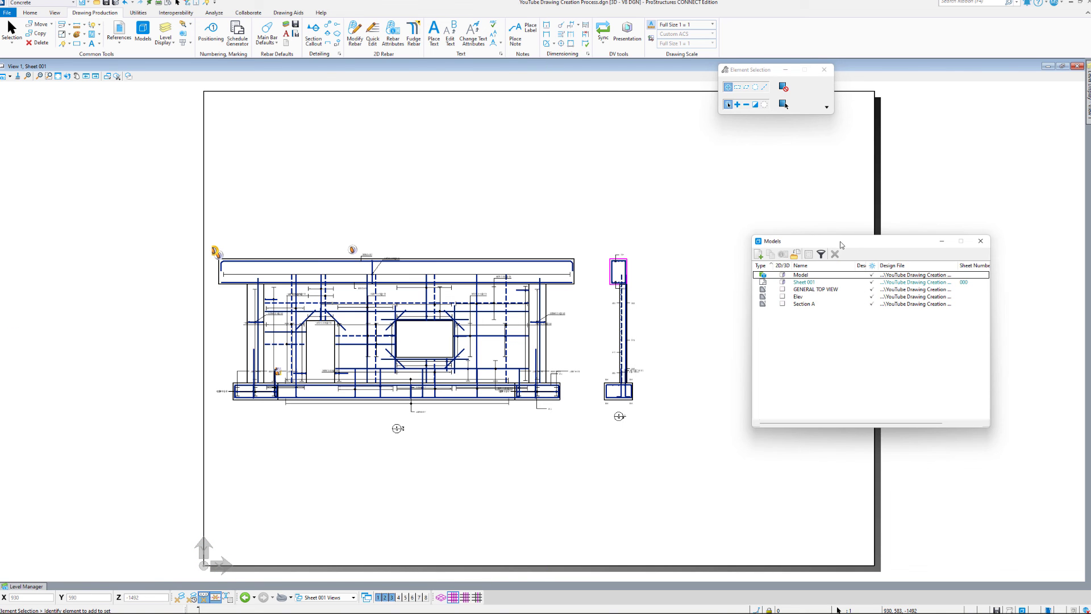
- Close the Models list after placing Section A beside the elevation
click(981, 241)
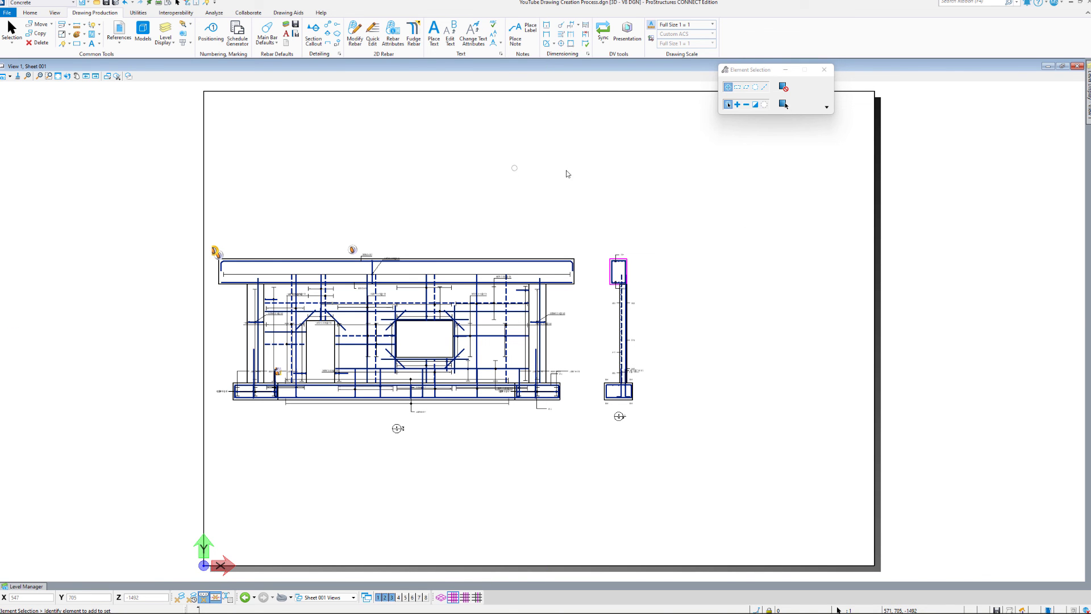